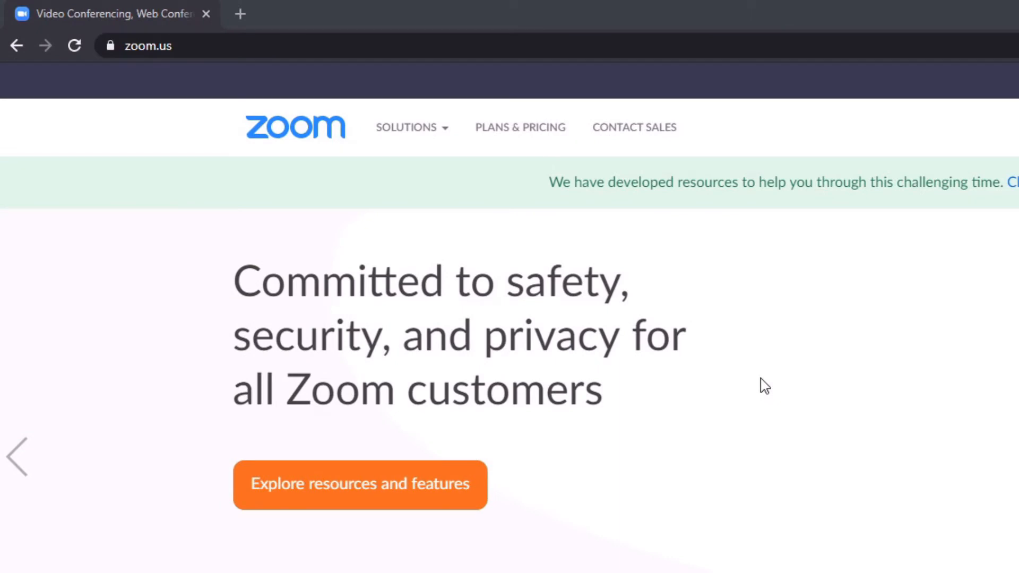
{"action": "mouse_move", "coordinate": [127, 69]}
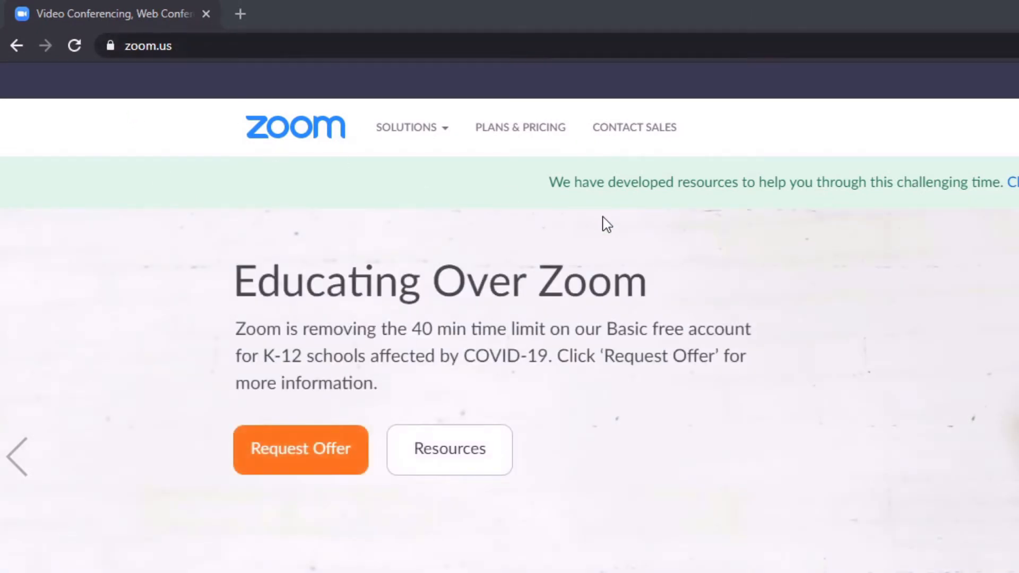
{"action": "mouse_move", "coordinate": [721, 138]}
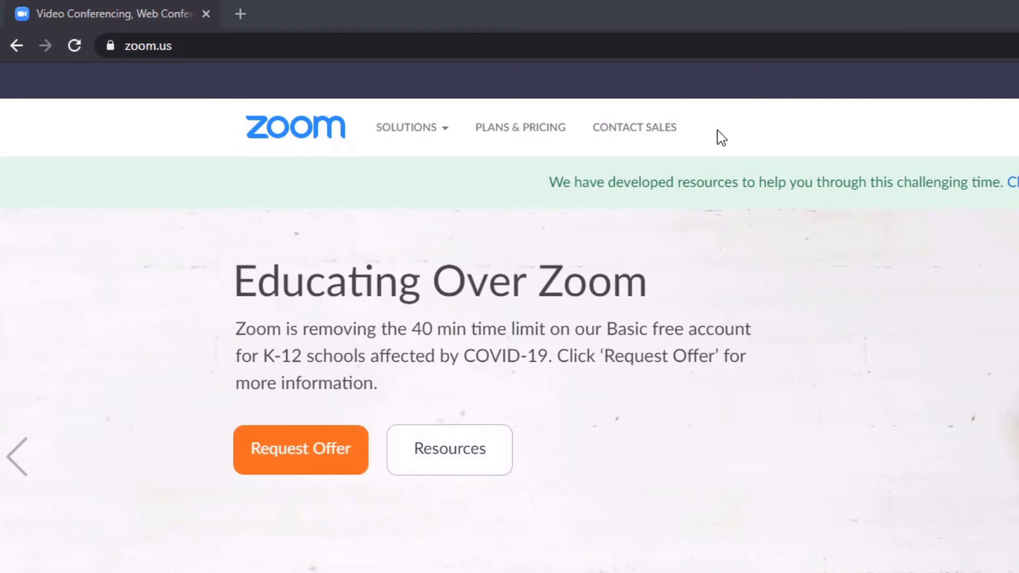
{"action": "mouse_move", "coordinate": [1010, 254]}
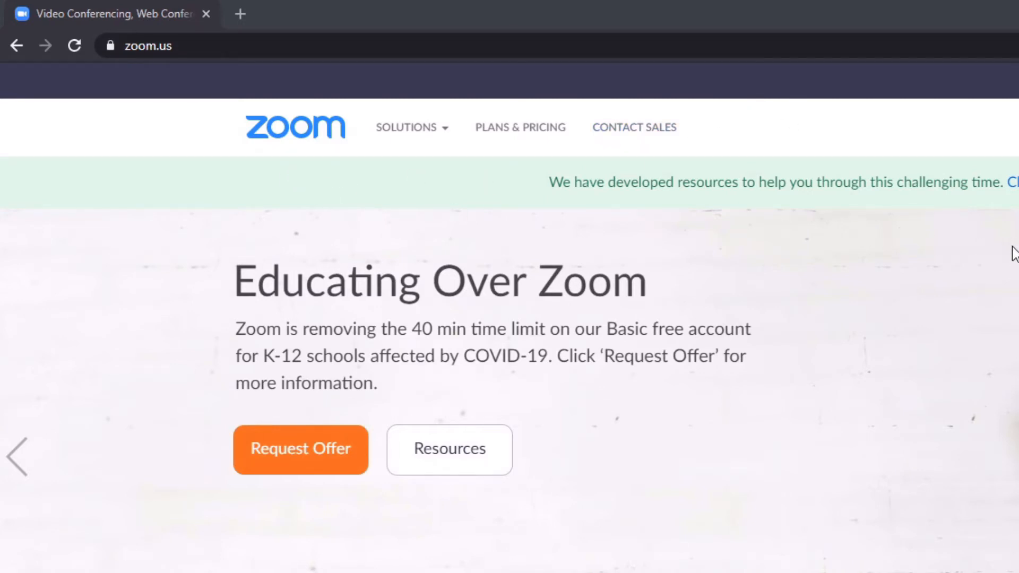
{"action": "mouse_move", "coordinate": [945, 163]}
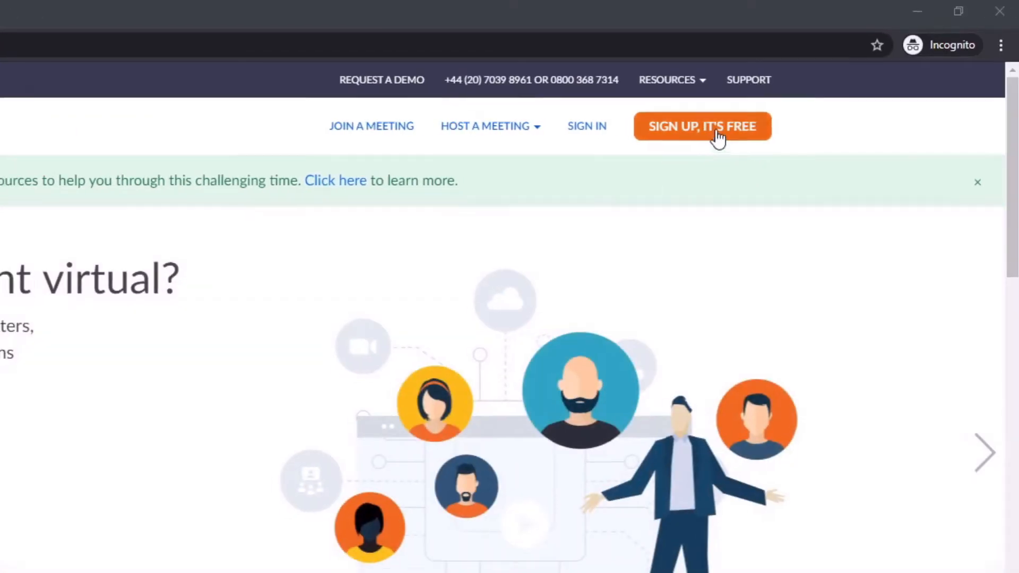
{"action": "left_click", "coordinate": [702, 126]}
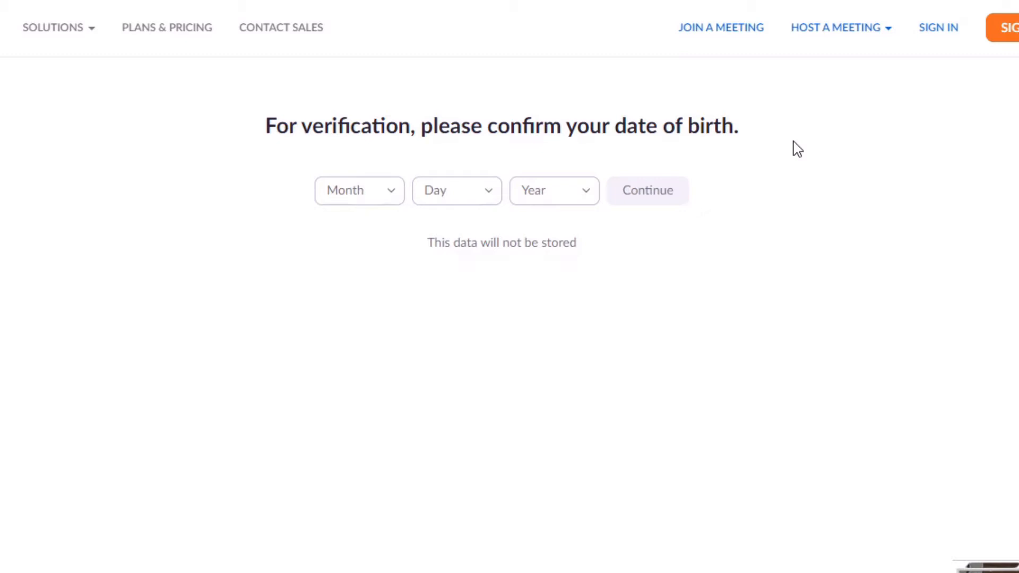
{"action": "mouse_move", "coordinate": [694, 246]}
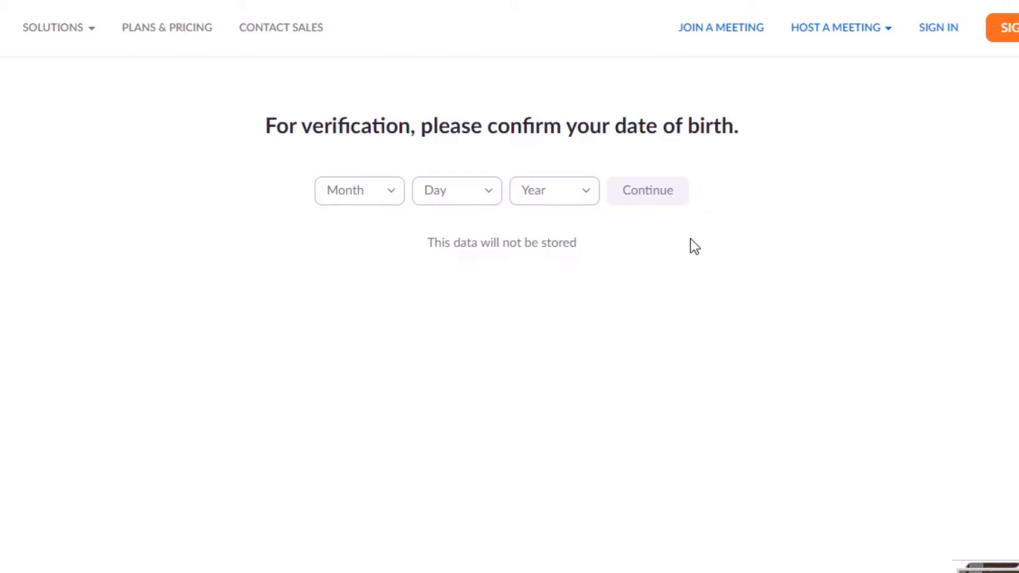
{"action": "mouse_move", "coordinate": [290, 158]}
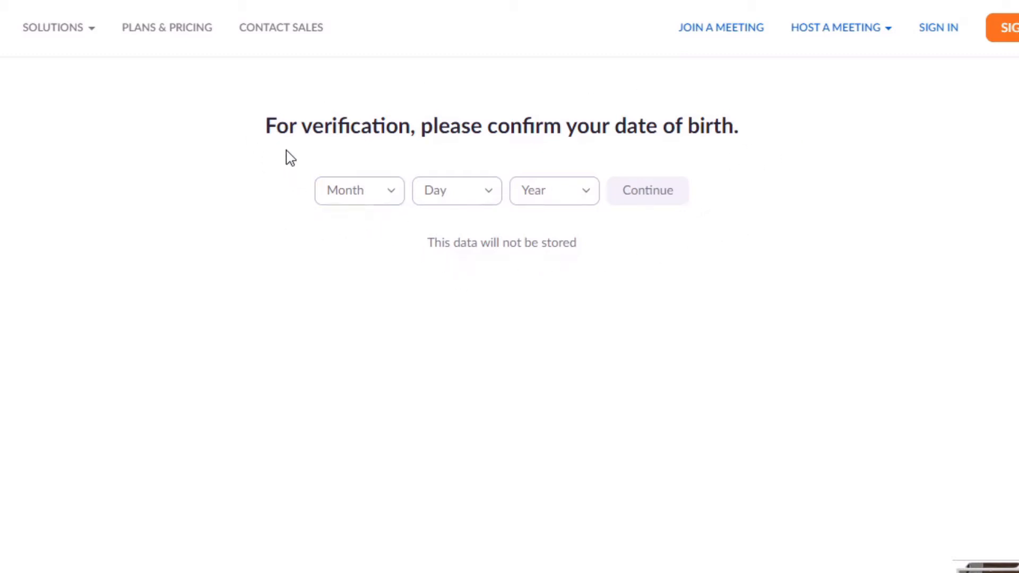
{"action": "left_click", "coordinate": [359, 191]}
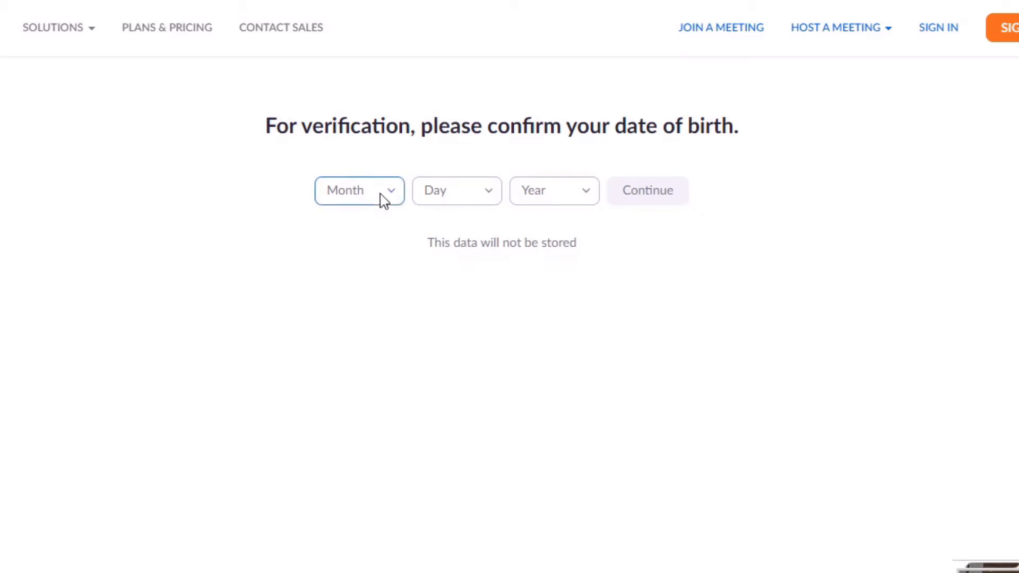
{"action": "left_click", "coordinate": [358, 190]}
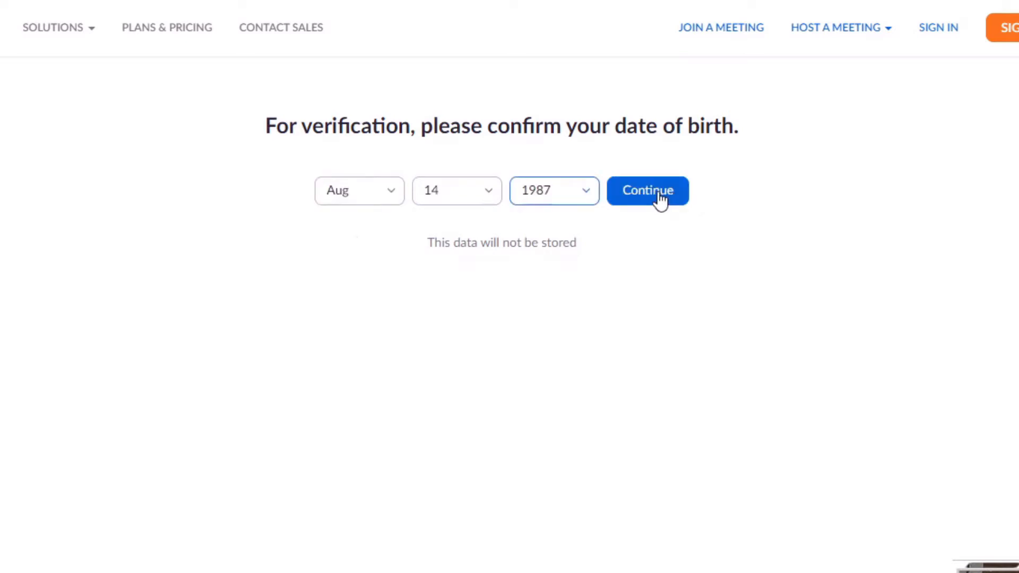
{"action": "left_click", "coordinate": [648, 190]}
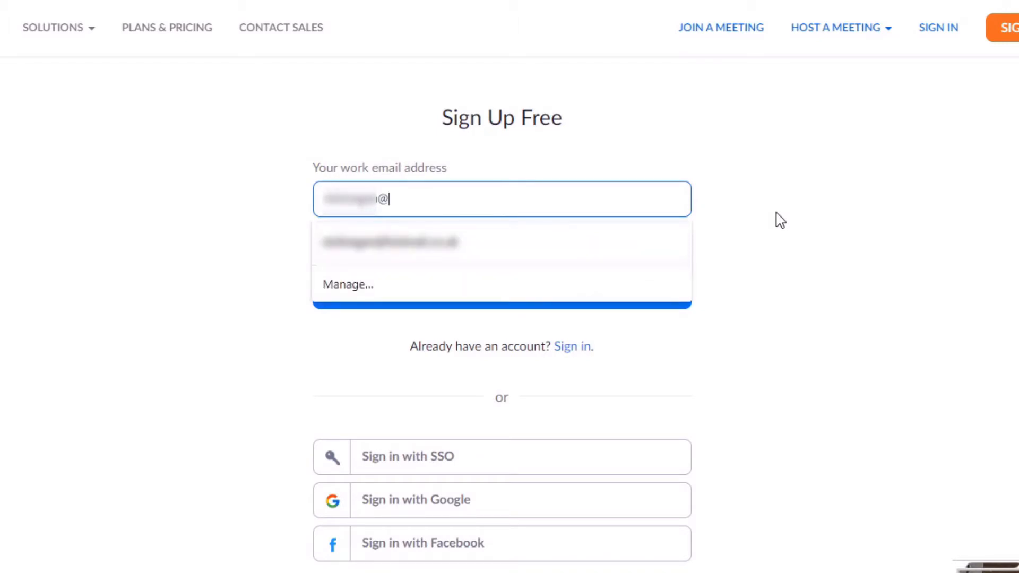
- Finish entering the hotmail.co.uk work email address and submit the sign-up
{"action": "type", "text": "hotmail.co"}
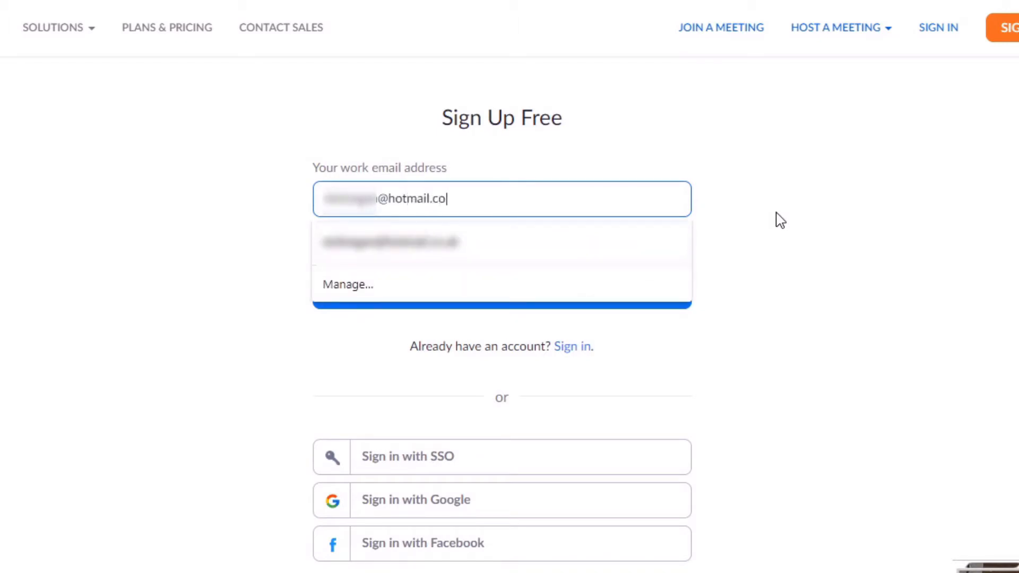
{"action": "type", "text": "uk"}
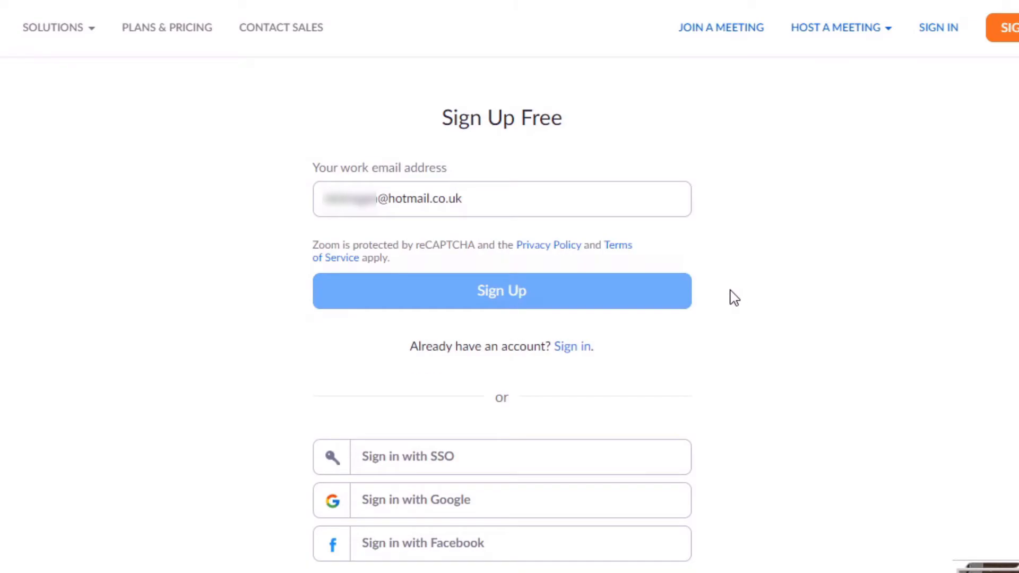
{"action": "left_click", "coordinate": [501, 290]}
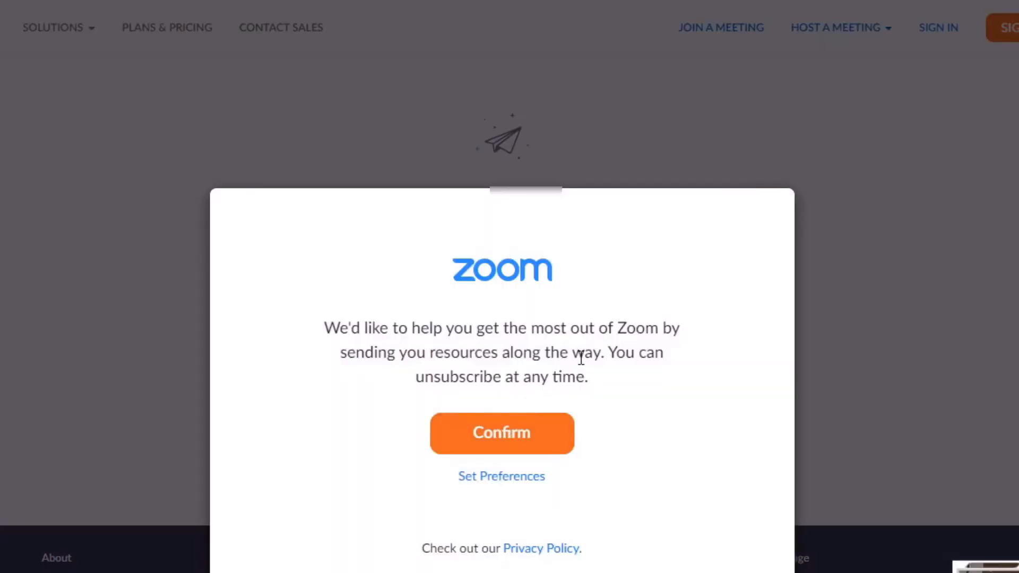
{"action": "mouse_move", "coordinate": [361, 348]}
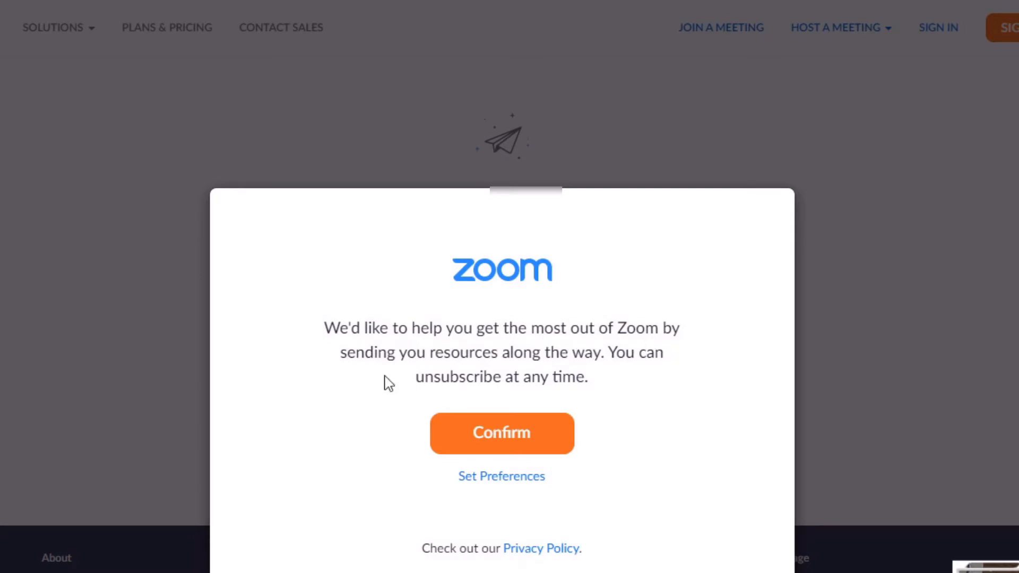
{"action": "mouse_move", "coordinate": [666, 373]}
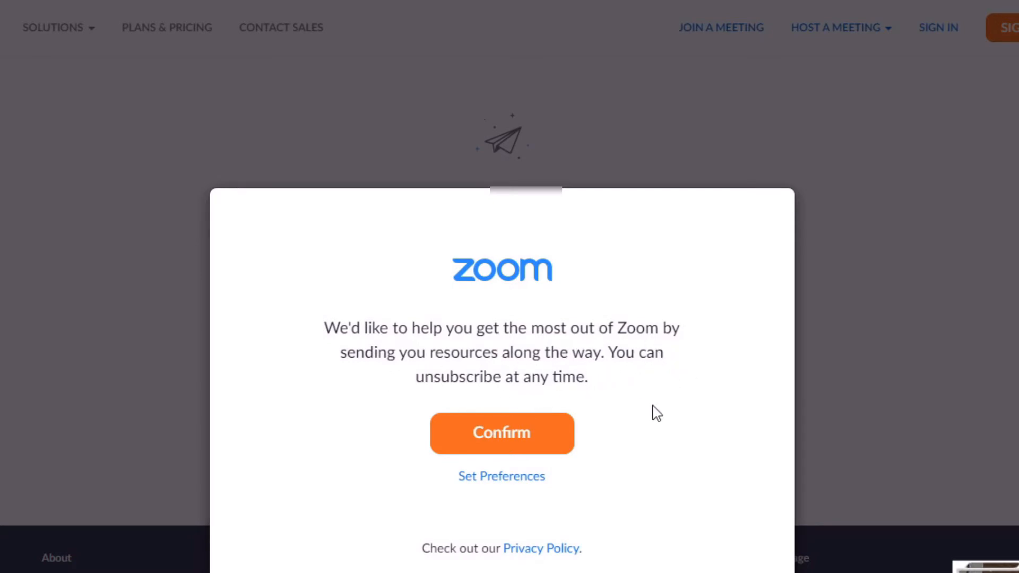
- Confirm the pop-up agreeing to receive Zoom resources
{"action": "left_click", "coordinate": [501, 434]}
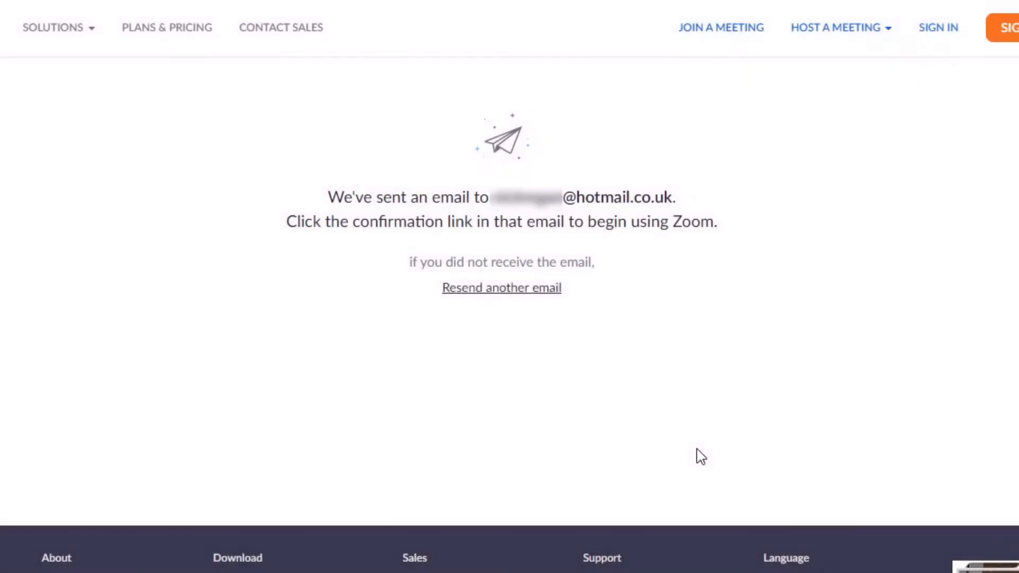
{"action": "mouse_move", "coordinate": [490, 179]}
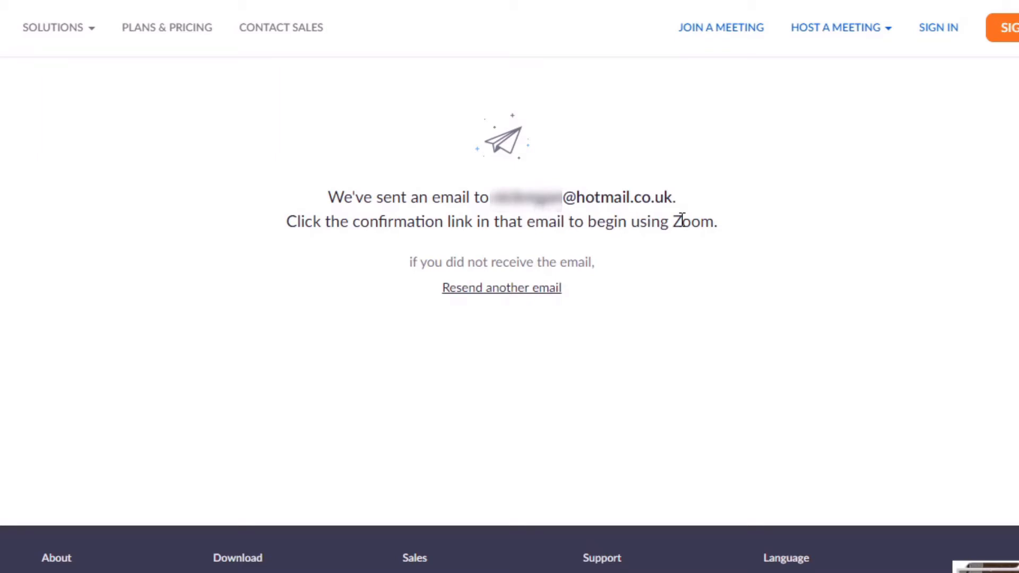
{"action": "mouse_move", "coordinate": [336, 248]}
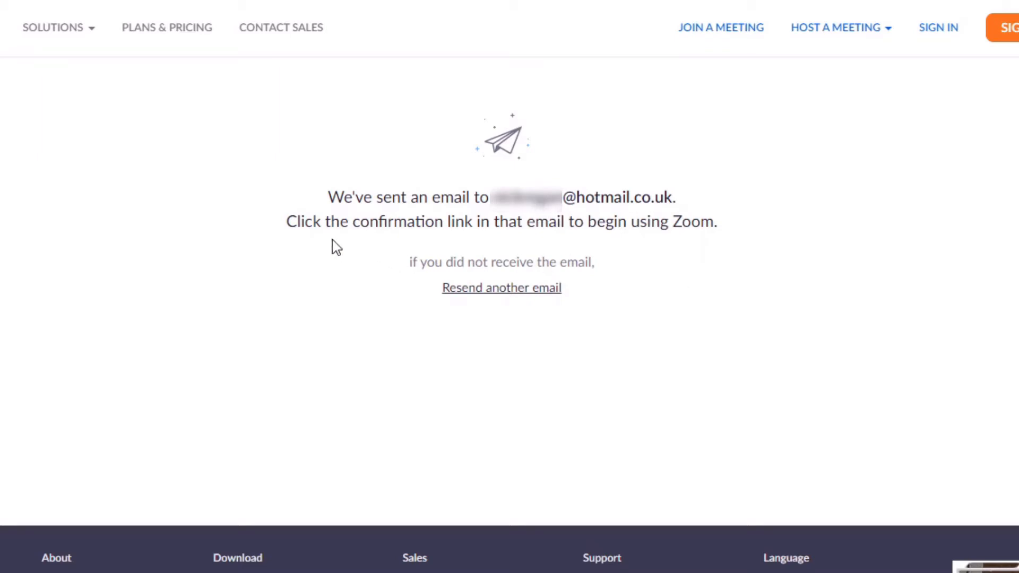
{"action": "mouse_move", "coordinate": [558, 257]}
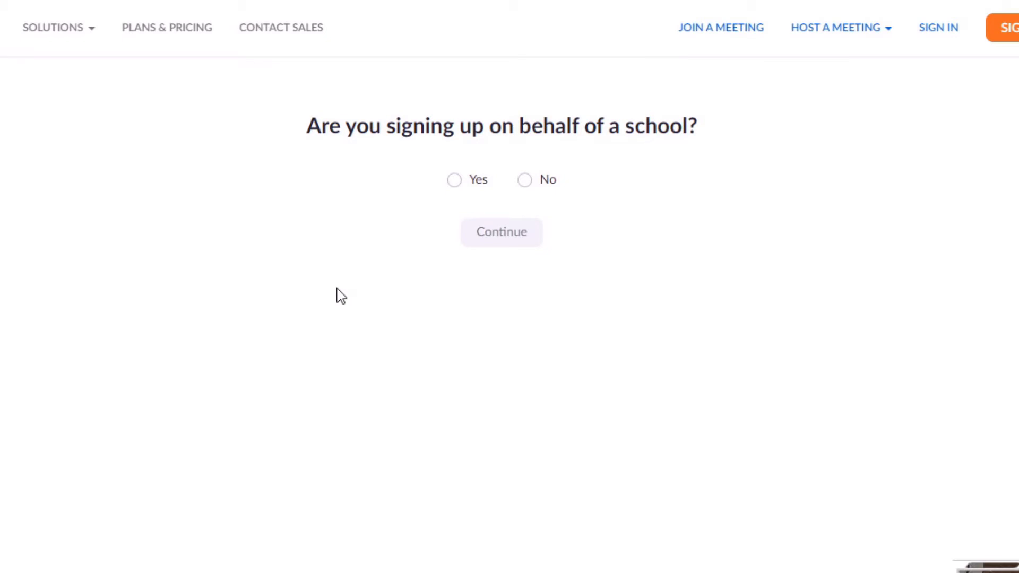
{"action": "mouse_move", "coordinate": [362, 364]}
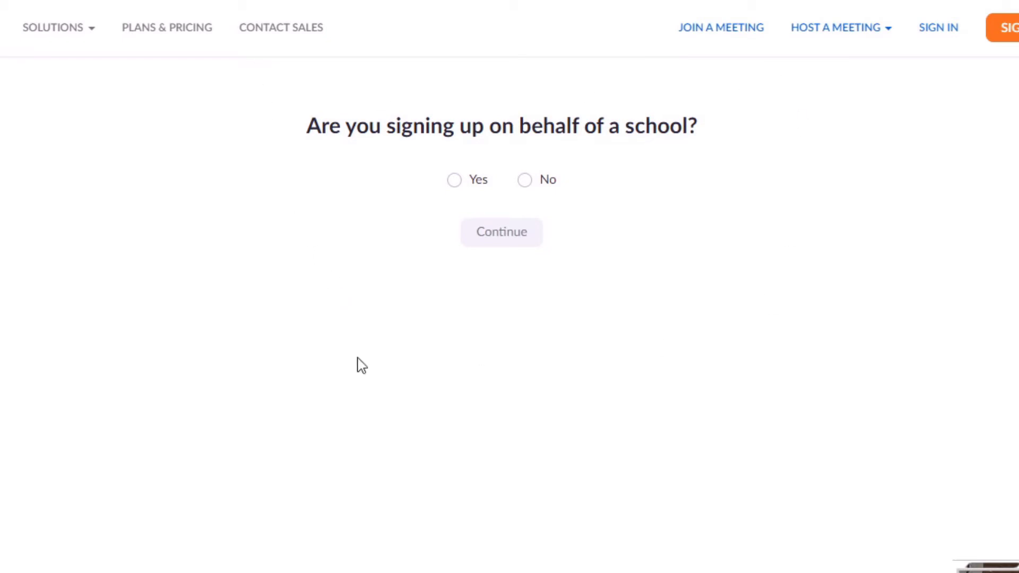
{"action": "mouse_move", "coordinate": [360, 268]}
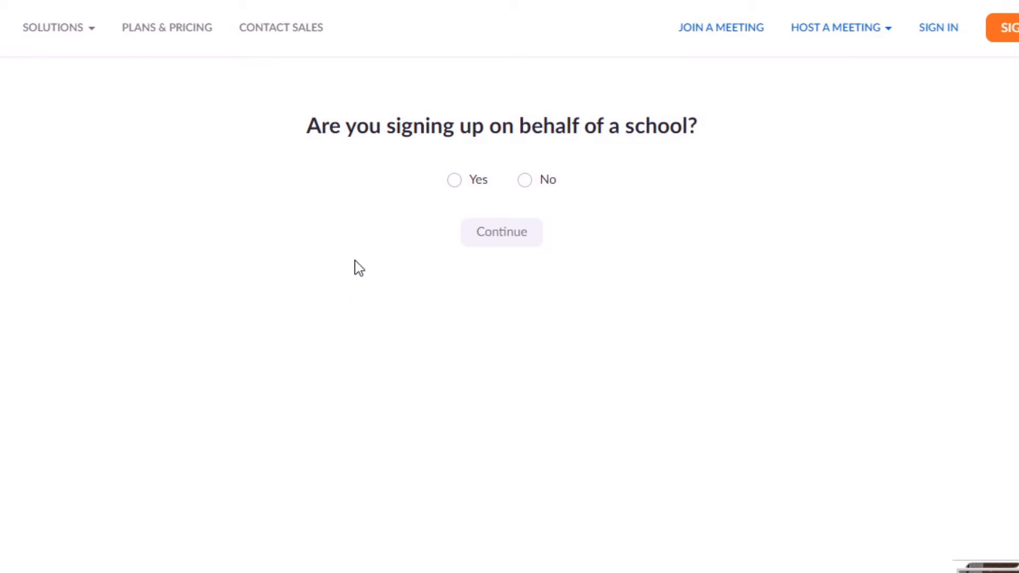
{"action": "mouse_move", "coordinate": [362, 144]}
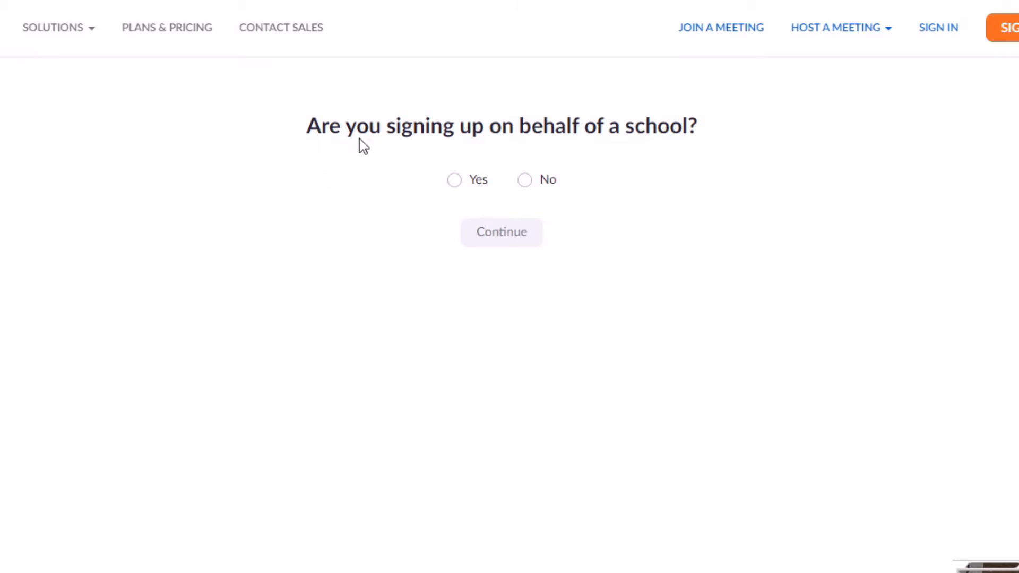
{"action": "mouse_move", "coordinate": [640, 170]}
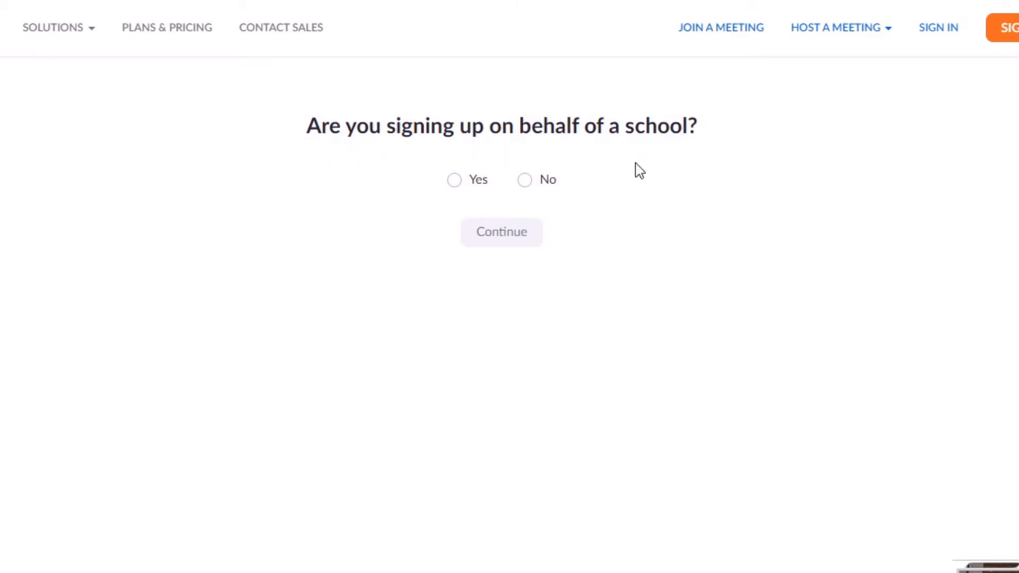
- Answer No to signing up on behalf of a school and continue
{"action": "left_click", "coordinate": [524, 180]}
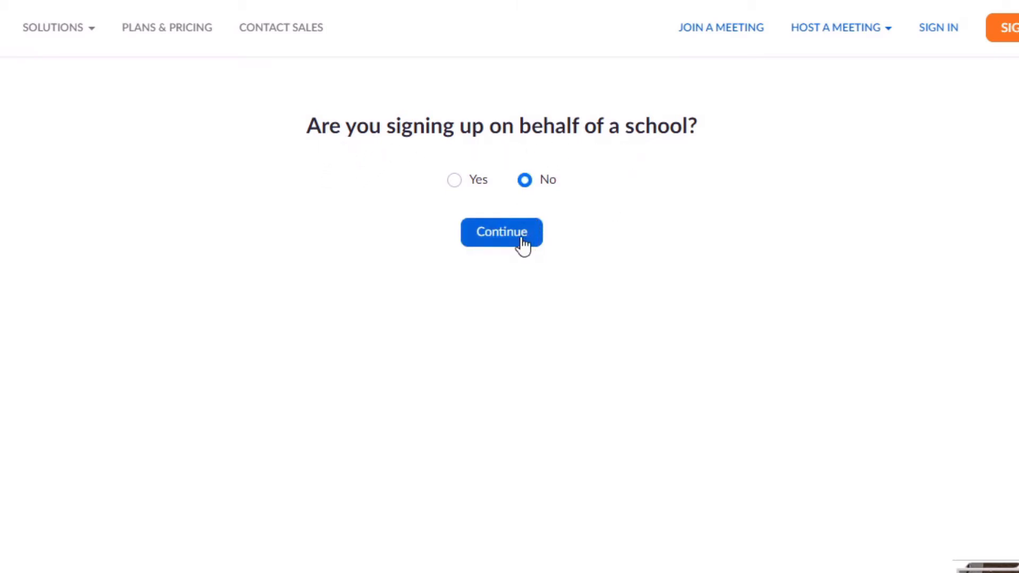
{"action": "left_click", "coordinate": [501, 232]}
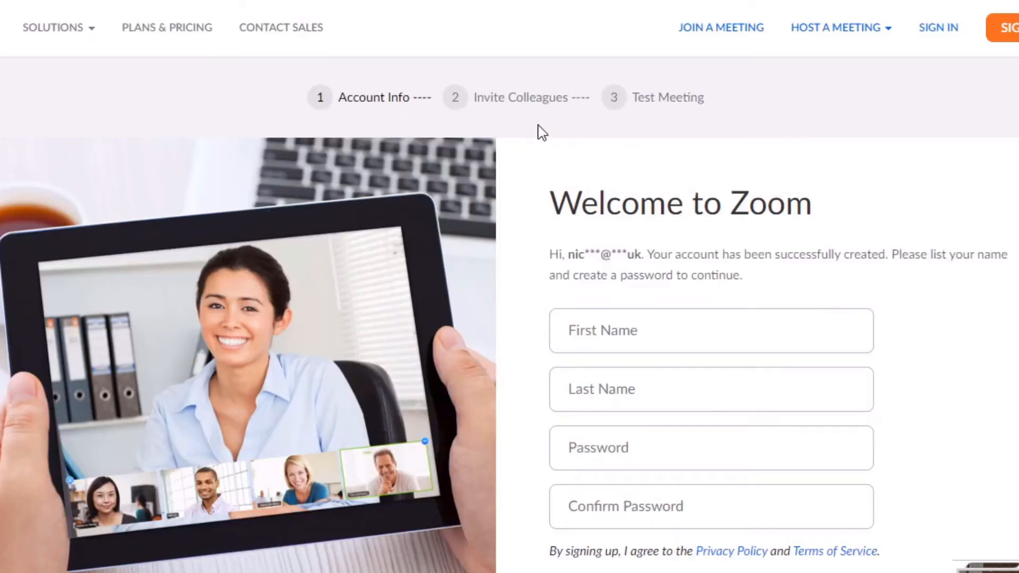
{"action": "mouse_move", "coordinate": [713, 271]}
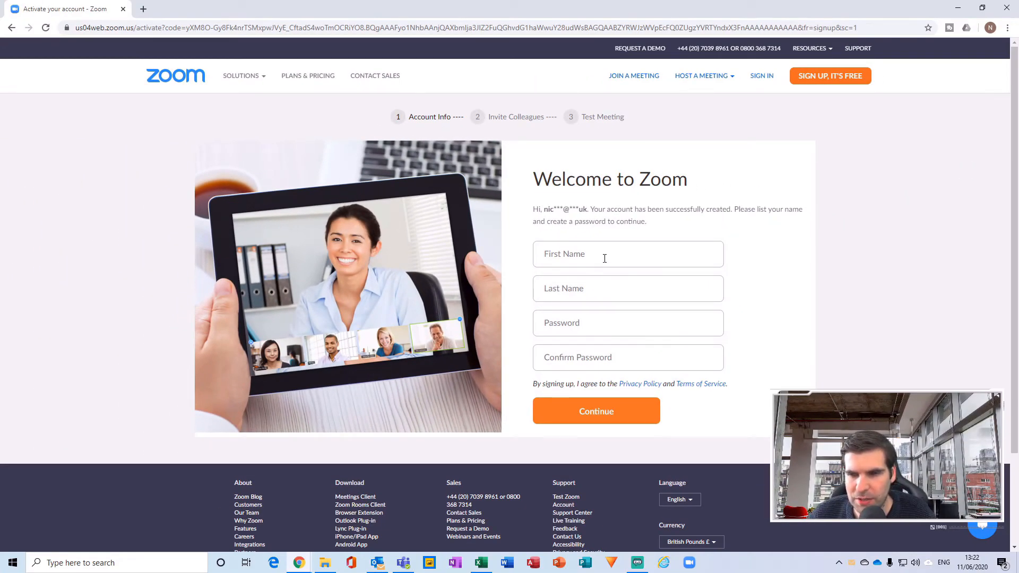
- Enter the name (Nic) and password in the Welcome to Zoom form and continue
{"action": "type", "text": "Nick"}
{"action": "type", "text": "Regan"}
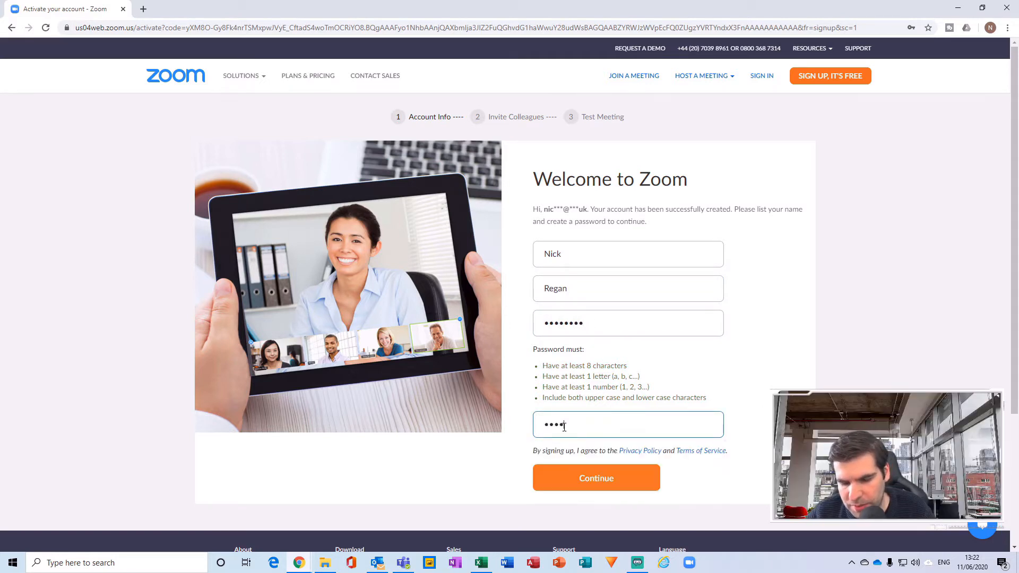
{"action": "left_click", "coordinate": [595, 478]}
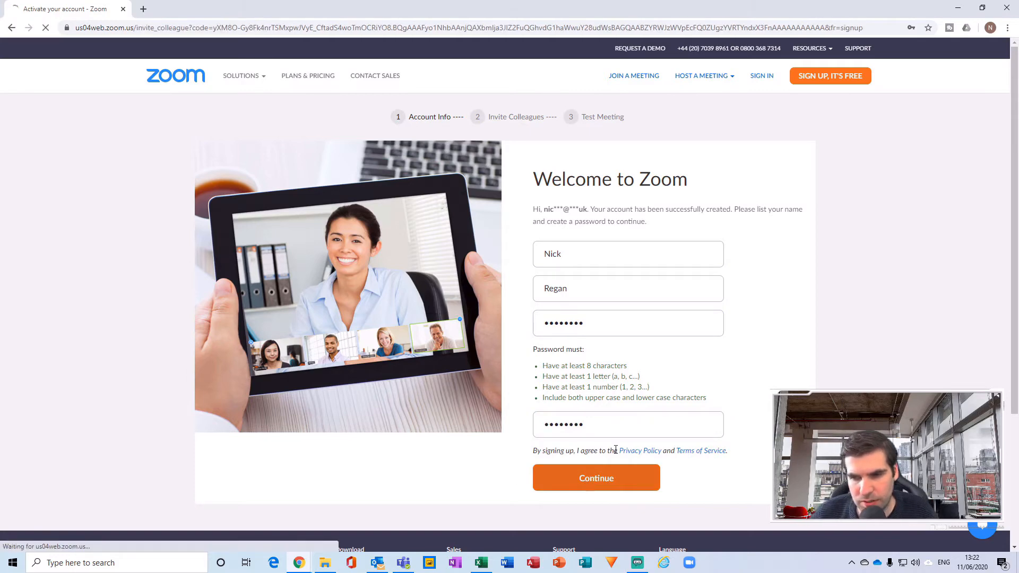
{"action": "left_click", "coordinate": [594, 478]}
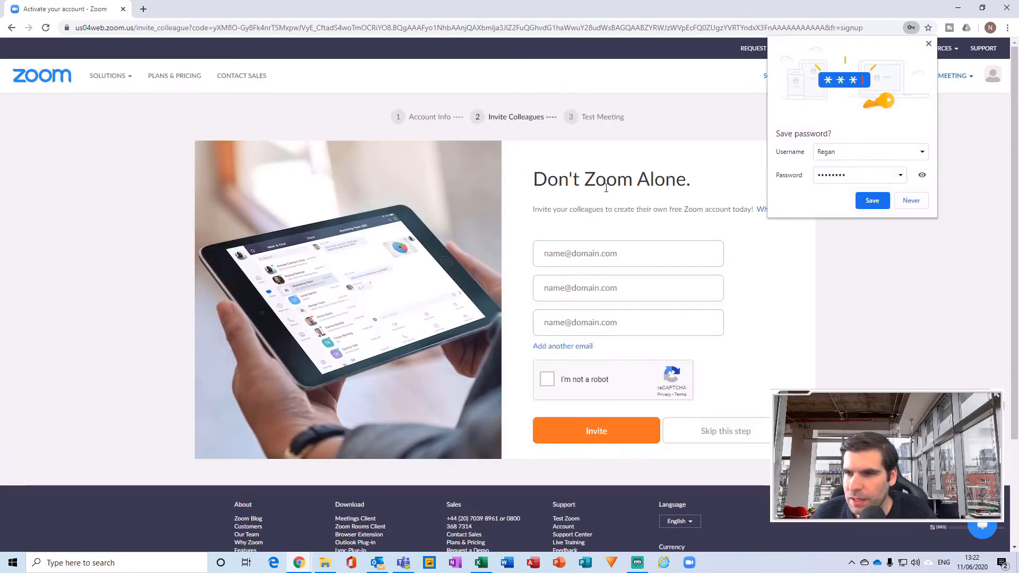
- Dismiss the browser's save-password popup and skip the Don't Zoom Alone invite page
{"action": "left_click", "coordinate": [935, 47]}
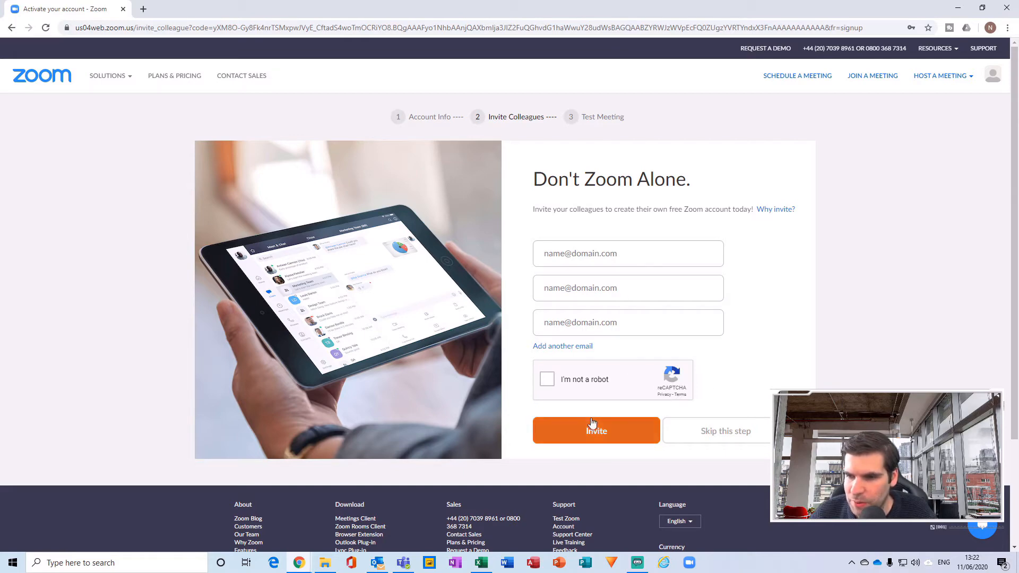
{"action": "left_click", "coordinate": [725, 431]}
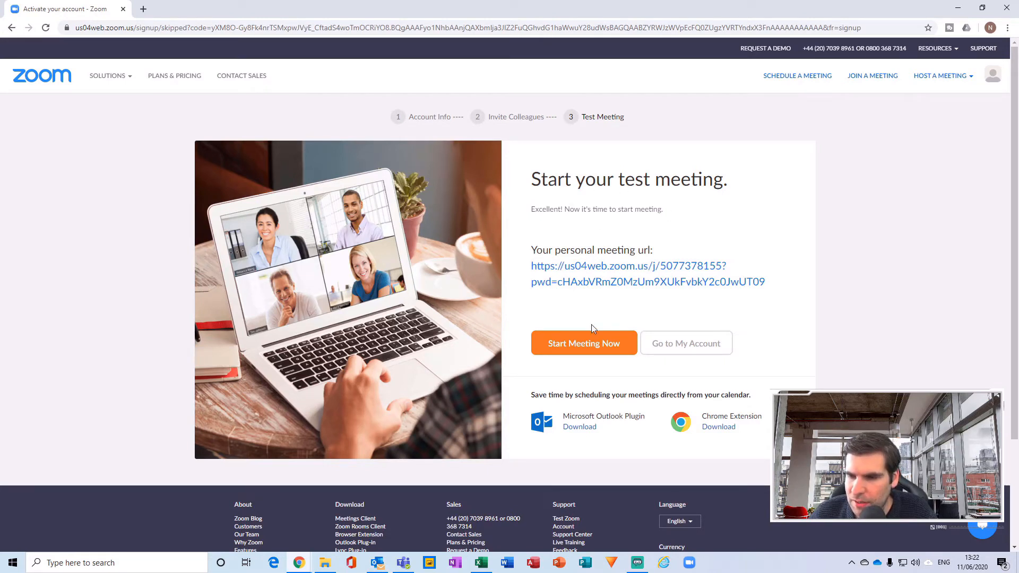
{"action": "mouse_move", "coordinate": [685, 343]}
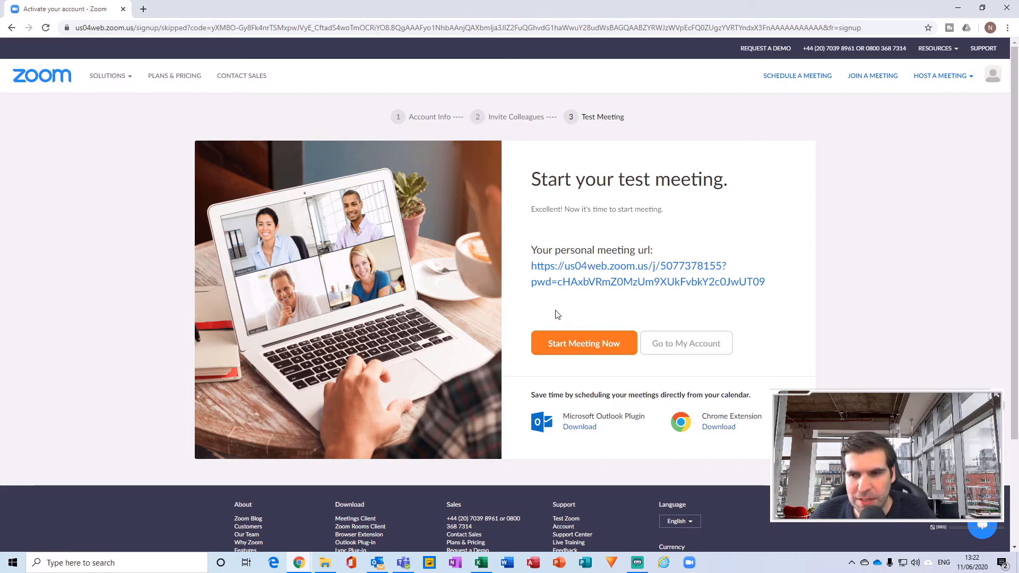
{"action": "mouse_move", "coordinate": [686, 343]}
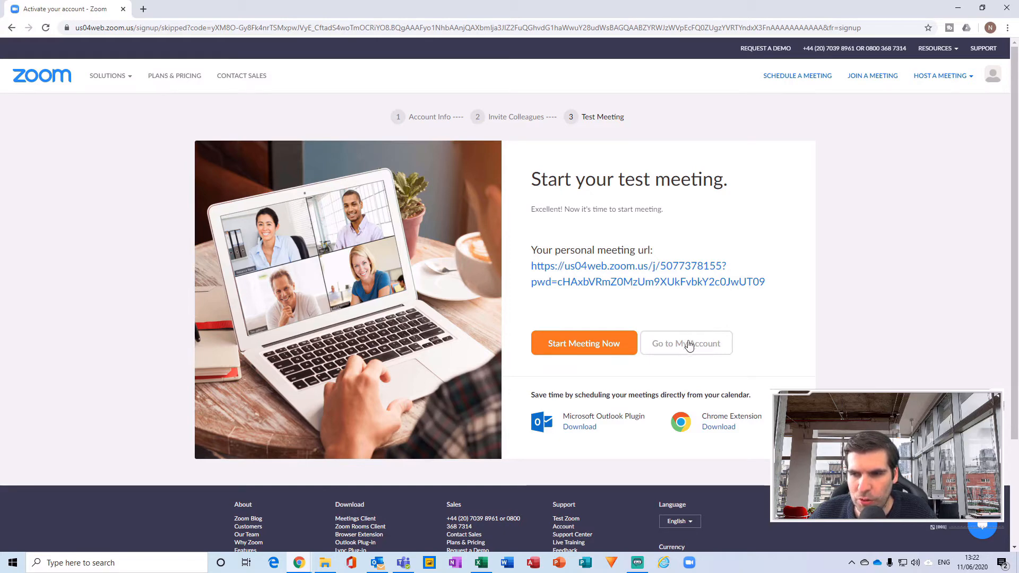
- Choose Go to My Account on the Start your test meeting page
{"action": "left_click", "coordinate": [686, 343]}
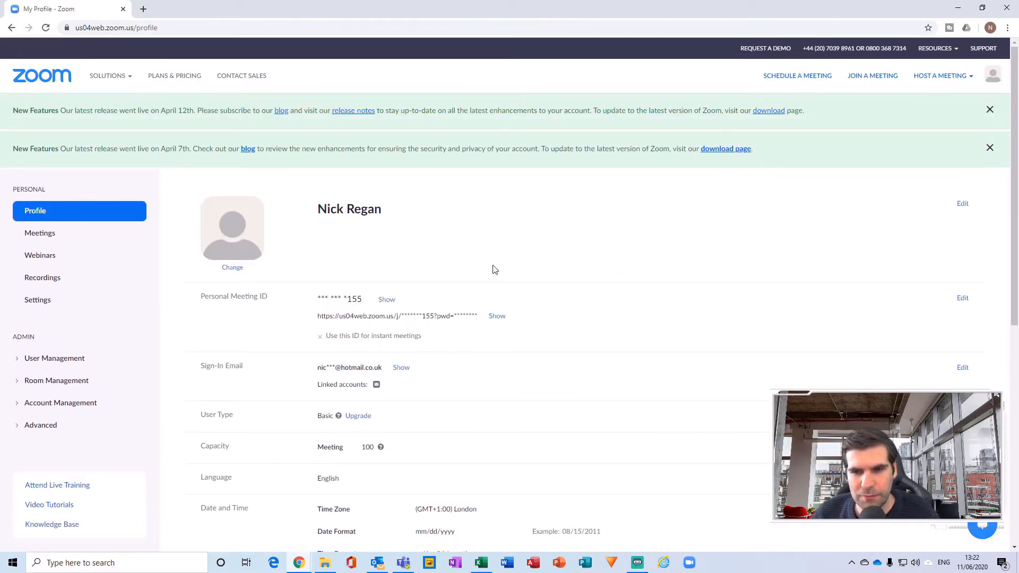
{"action": "mouse_move", "coordinate": [582, 335]}
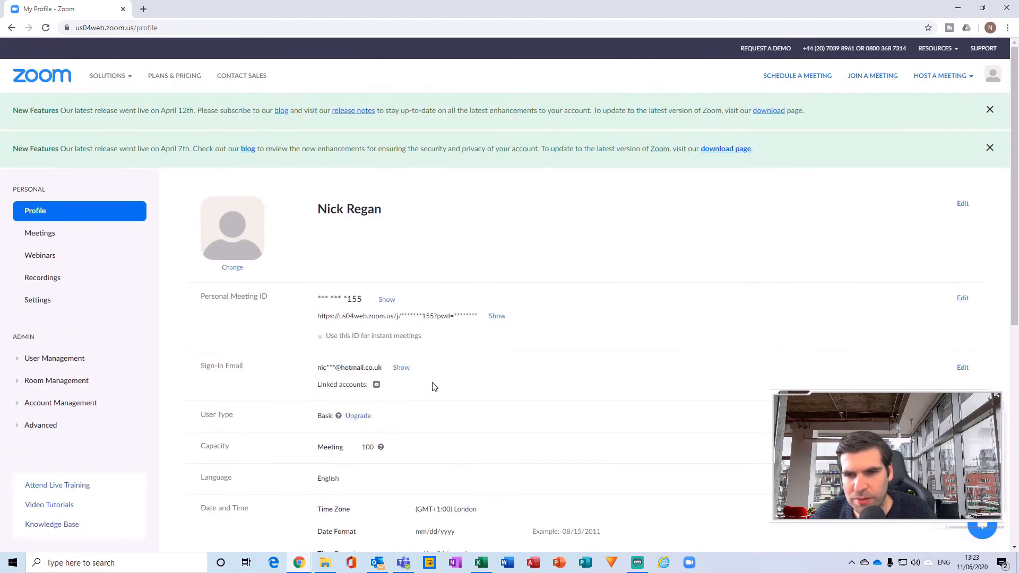
{"action": "mouse_move", "coordinate": [40, 233]}
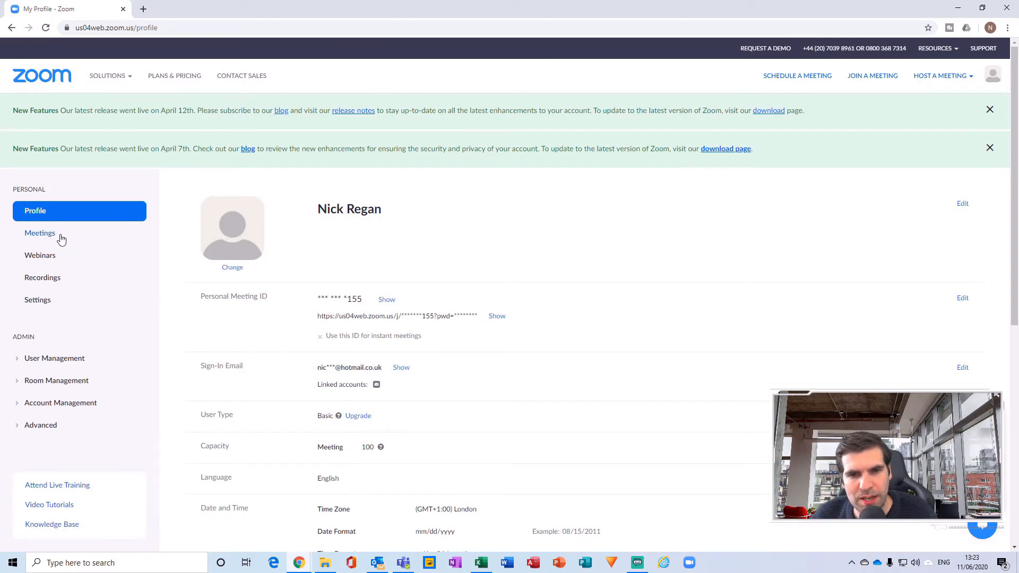
- Open Meetings from the Personal sidebar
{"action": "left_click", "coordinate": [39, 232]}
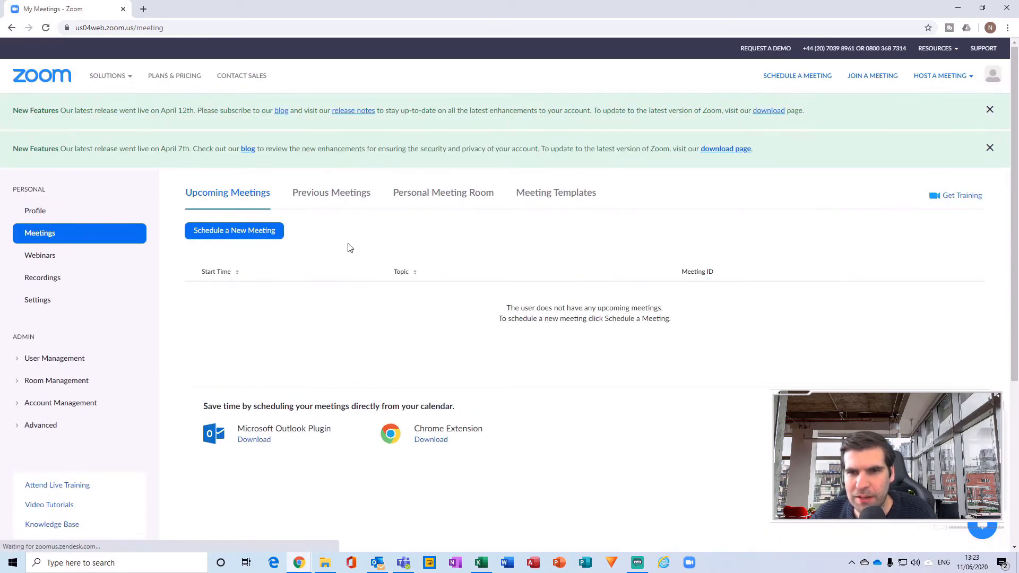
- Close the April 12th and April 7th New Features banners
{"action": "left_click", "coordinate": [989, 109]}
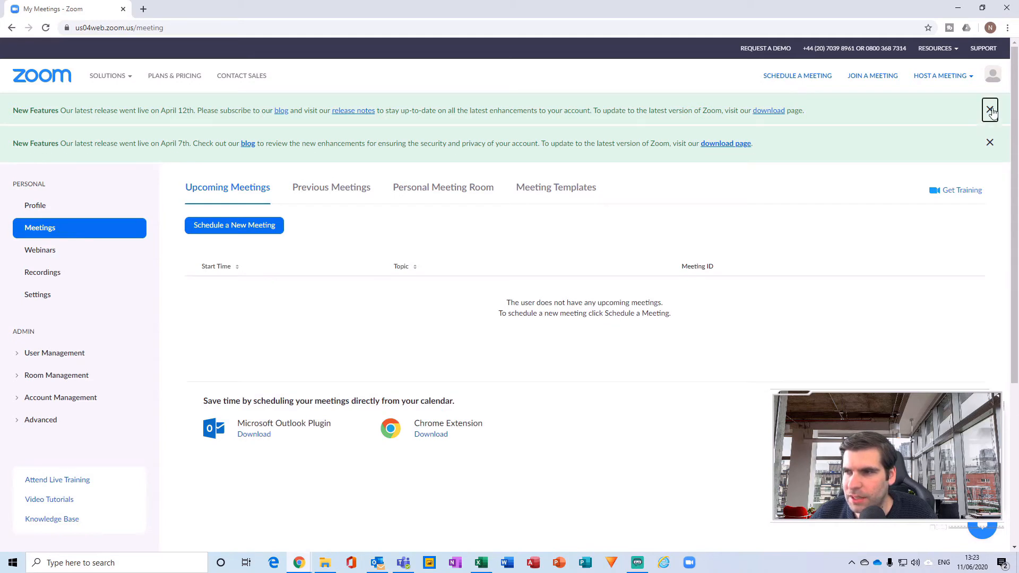
{"action": "left_click", "coordinate": [989, 110]}
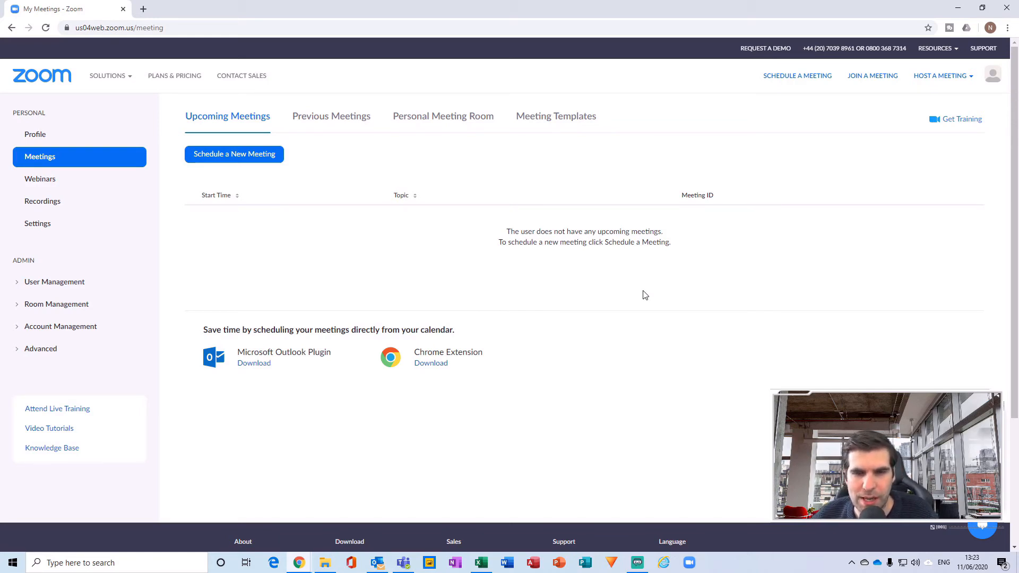
{"action": "mouse_move", "coordinate": [652, 278]}
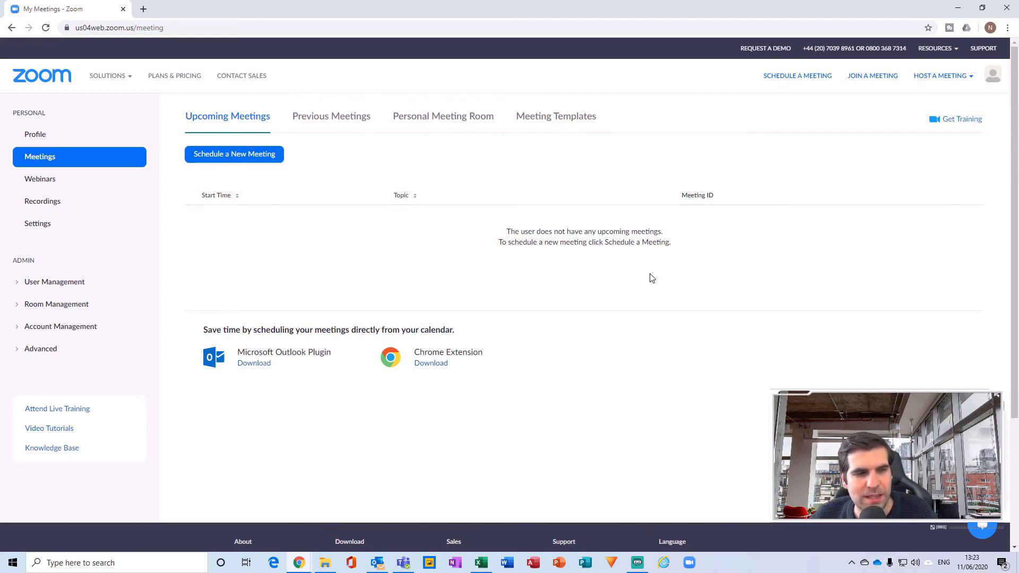